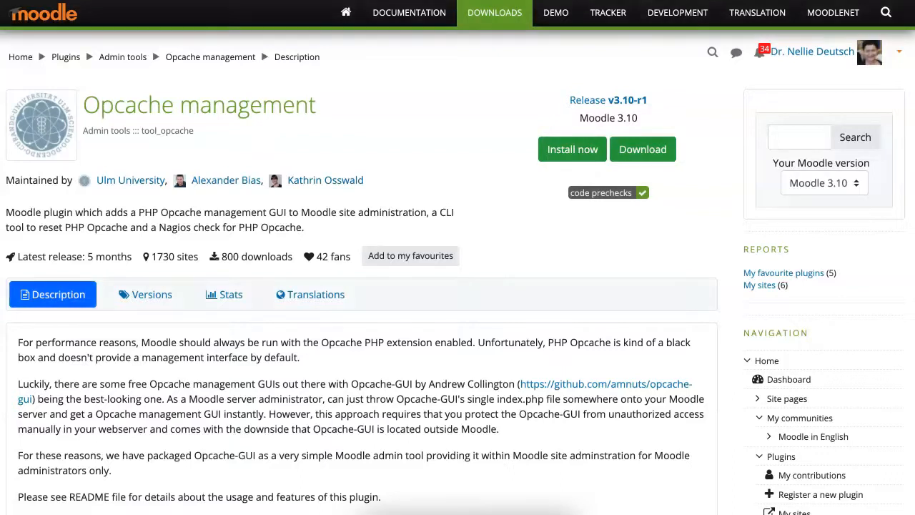
Begin installing the Opcache management plugin, bringing up the My sites list.
{"action": "left_click", "coordinate": [572, 148]}
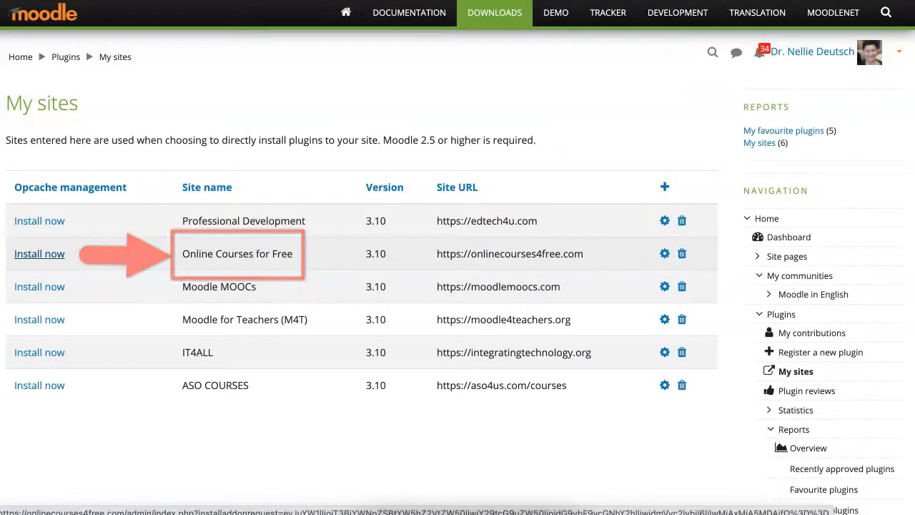
Choose Online Courses for Free as the install target and log in to that site.
{"action": "left_click", "coordinate": [40, 253]}
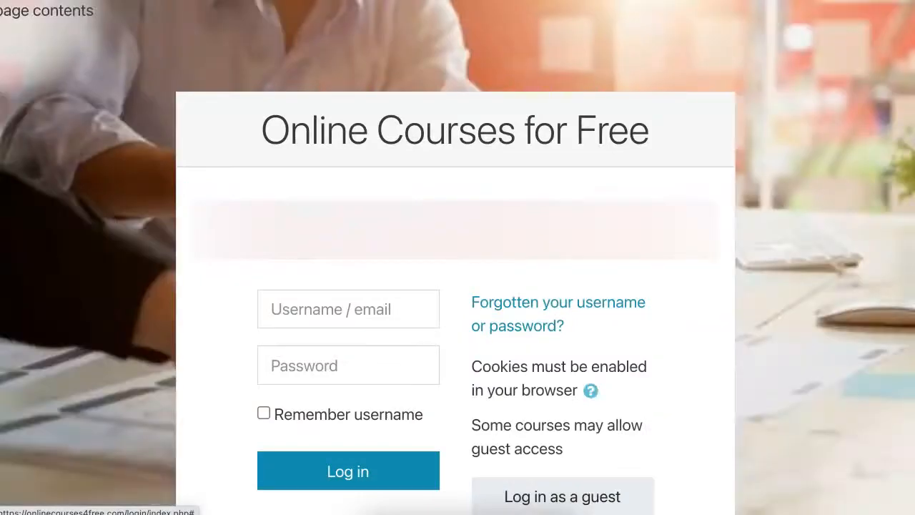
{"action": "scroll", "scroll_direction": "down", "scroll_amount": 3}
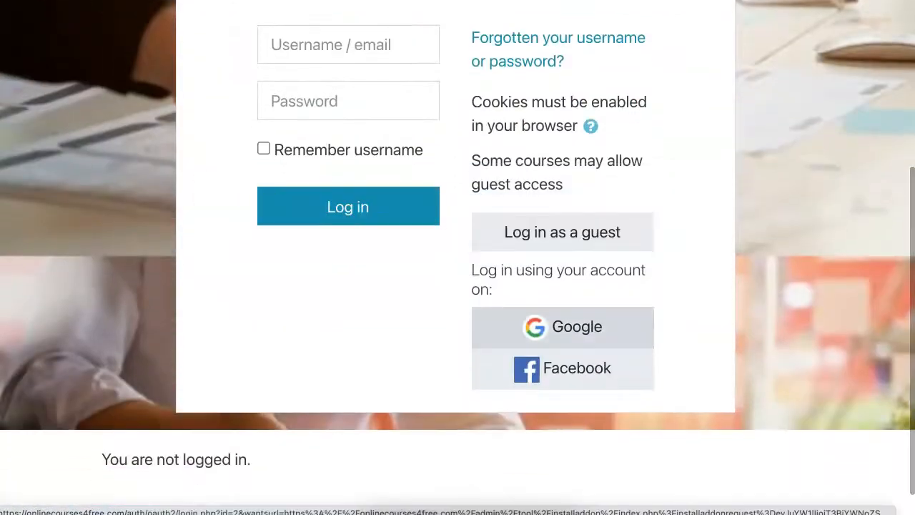
{"action": "left_click", "coordinate": [562, 369]}
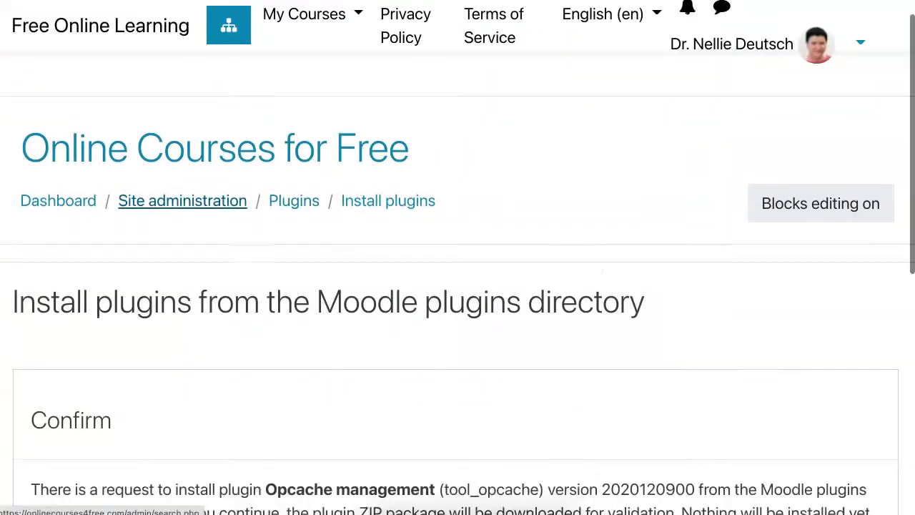
Confirm downloading and validating the Opcache management package, then continue to server checks.
{"action": "scroll", "scroll_direction": "down", "scroll_amount": 3}
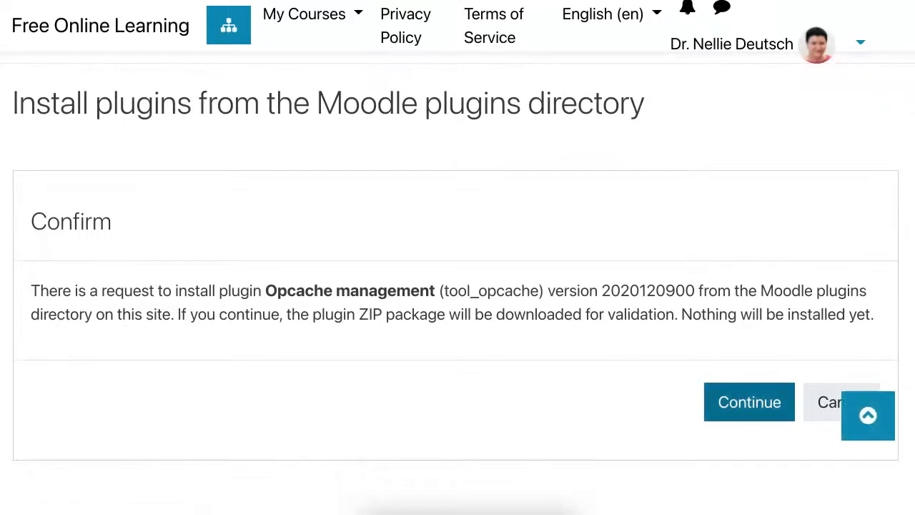
{"action": "left_click", "coordinate": [750, 401]}
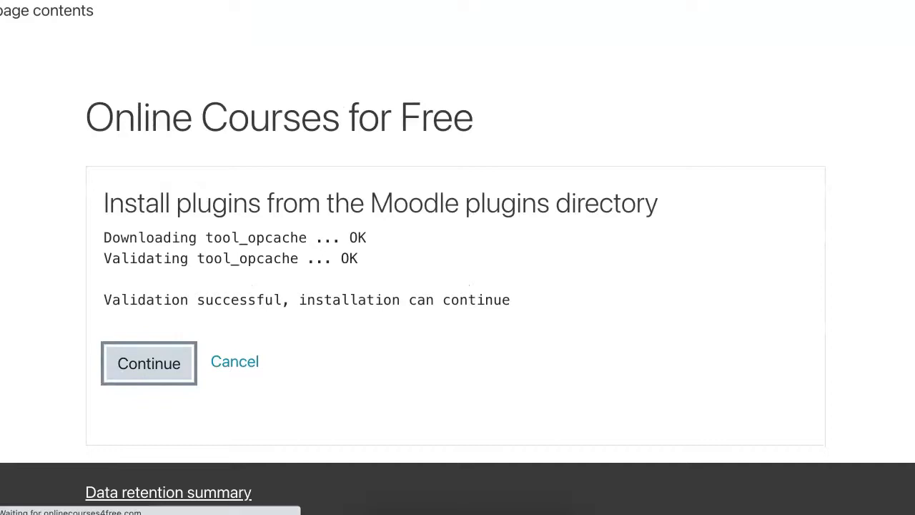
{"action": "left_click", "coordinate": [149, 363]}
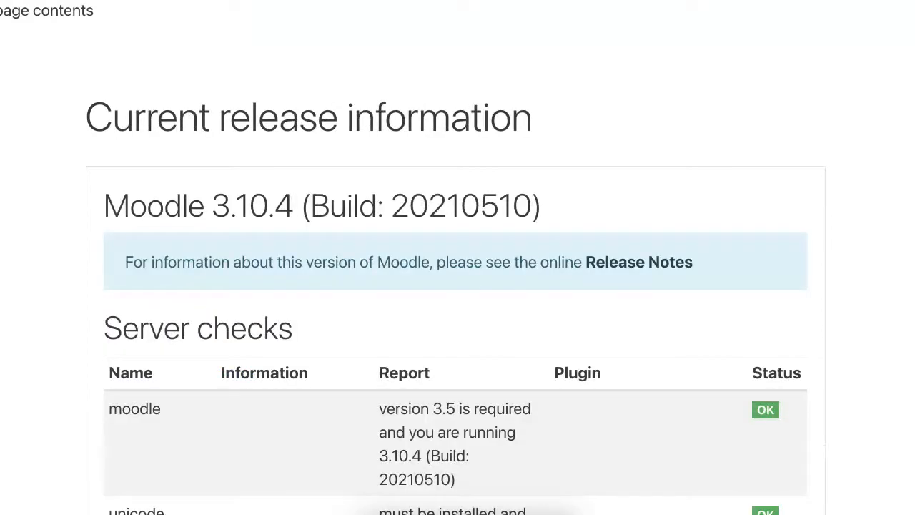
Upgrade the Moodle database past the server and plugins checks, landing on the Opcache overview.
{"action": "scroll", "scroll_direction": "down", "scroll_amount": 3}
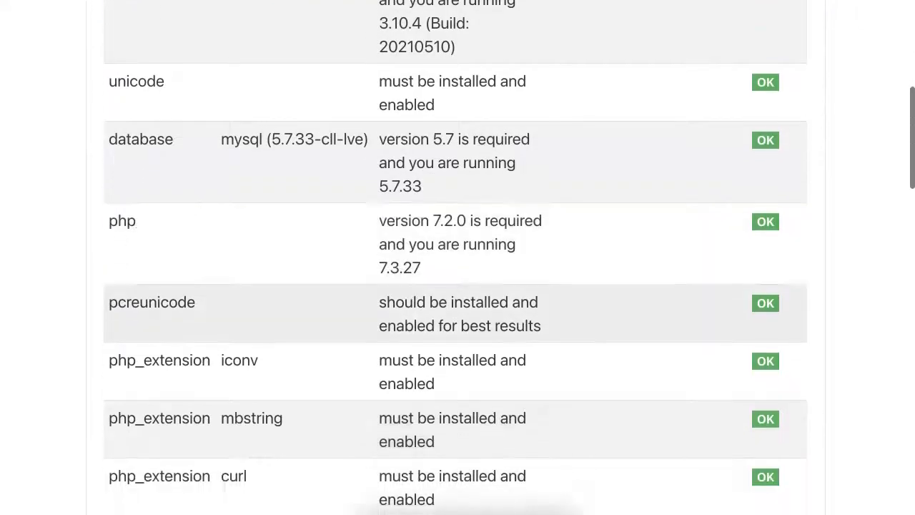
{"action": "scroll", "scroll_direction": "down", "scroll_amount": 3}
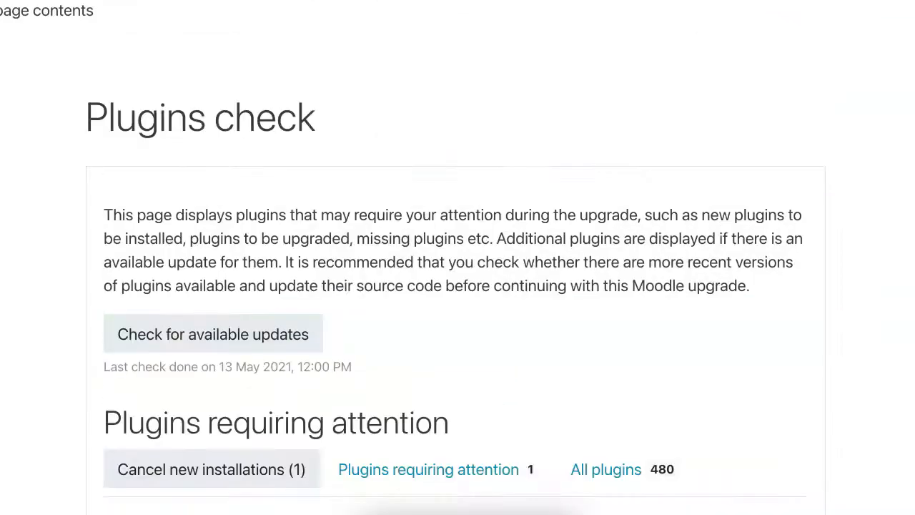
{"action": "scroll", "scroll_direction": "down", "scroll_amount": 3}
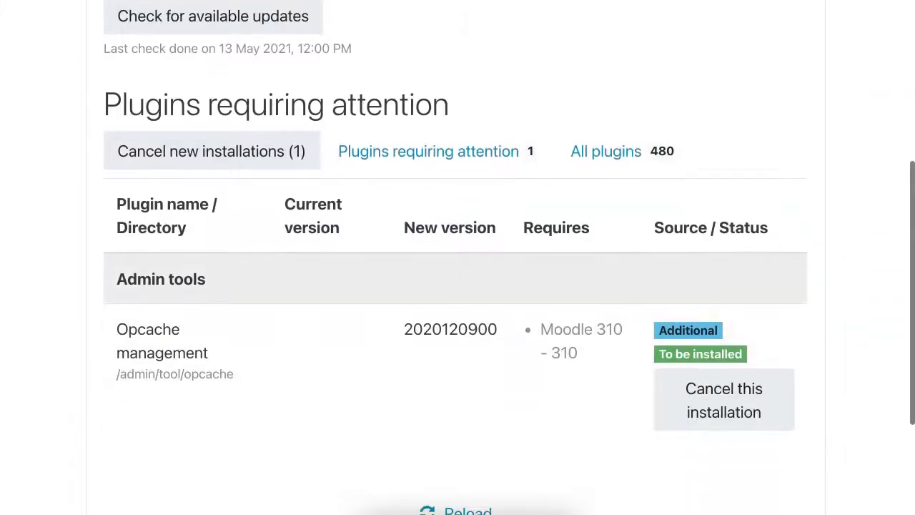
{"action": "scroll", "scroll_direction": "down", "scroll_amount": 3}
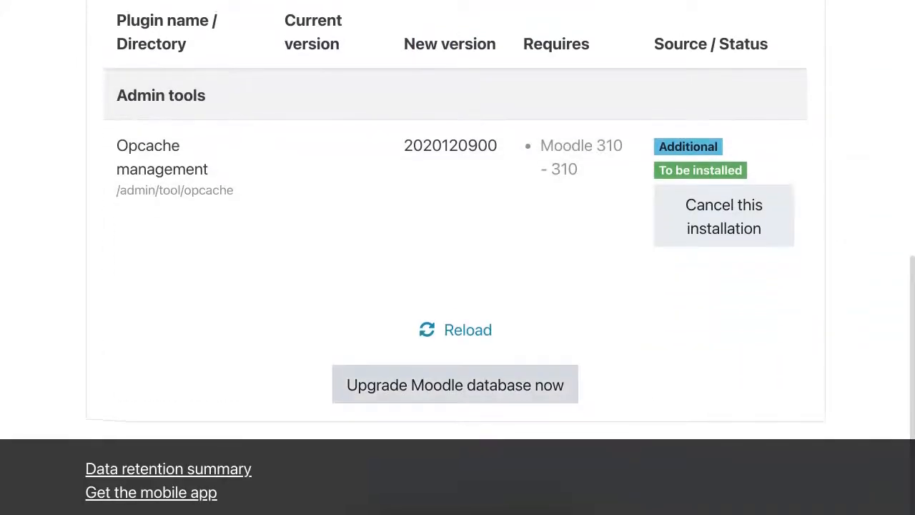
{"action": "left_click", "coordinate": [455, 383]}
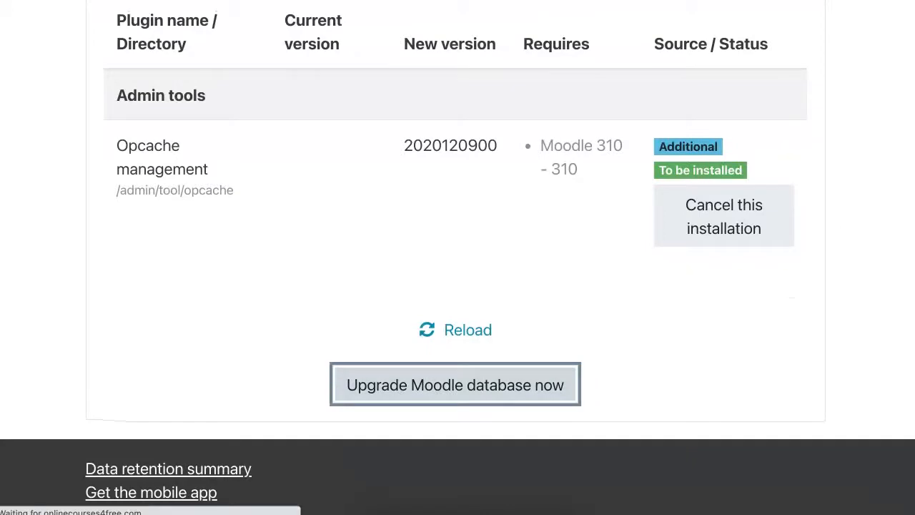
{"action": "left_click", "coordinate": [455, 385]}
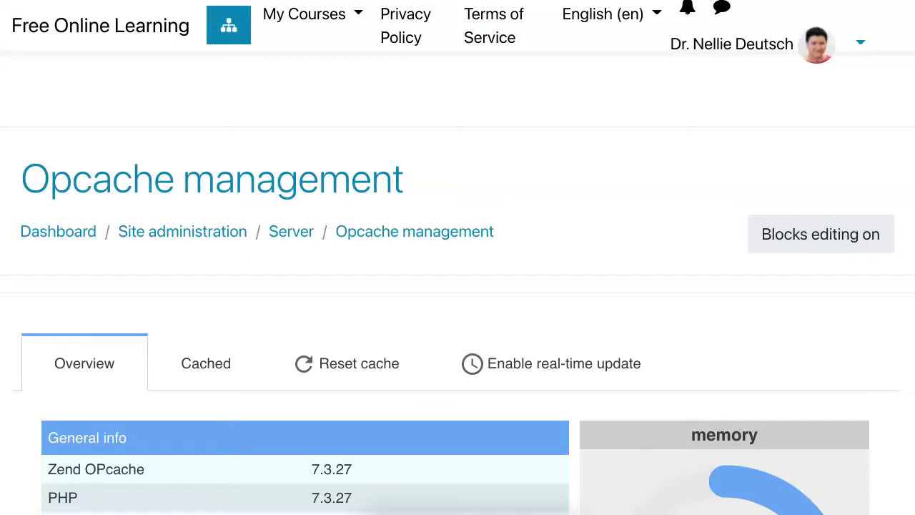
{"action": "scroll", "scroll_direction": "down", "scroll_amount": 3}
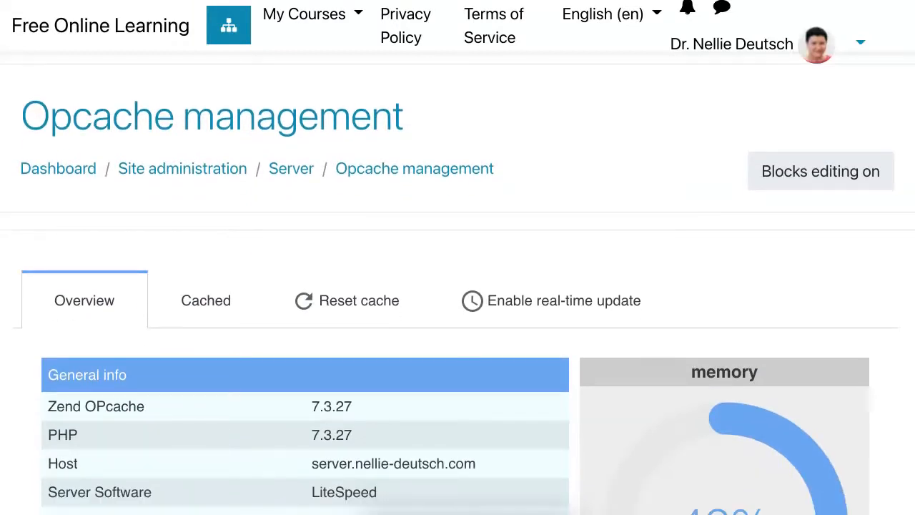
{"action": "scroll", "scroll_direction": "down", "scroll_amount": 3}
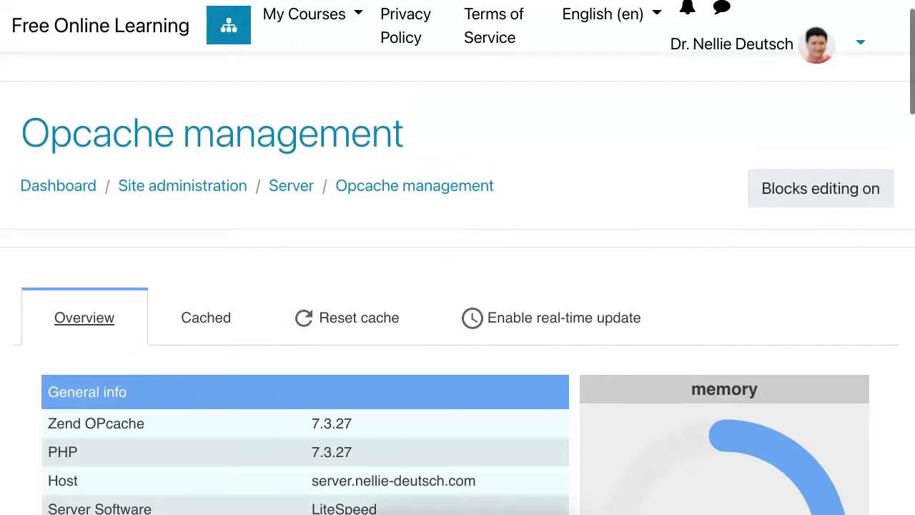
{"action": "scroll", "scroll_direction": "down", "scroll_amount": 3}
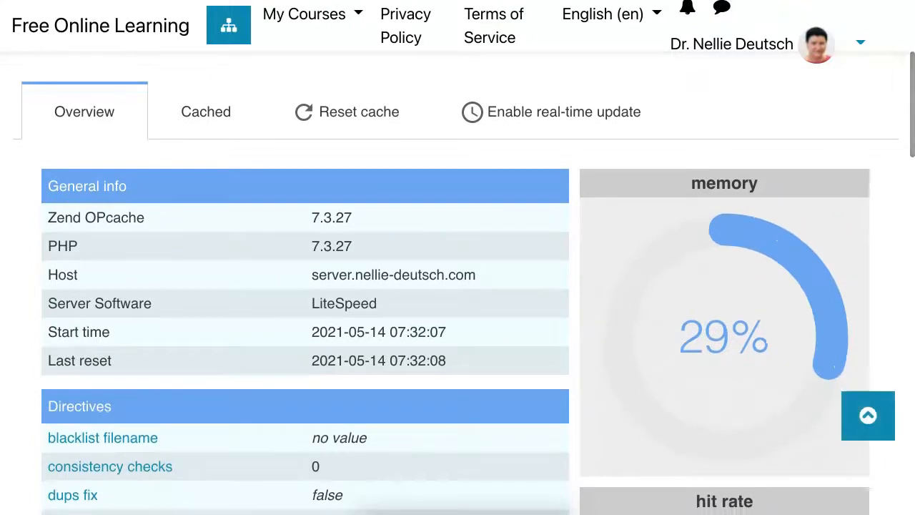
{"action": "scroll", "scroll_direction": "down", "scroll_amount": 3}
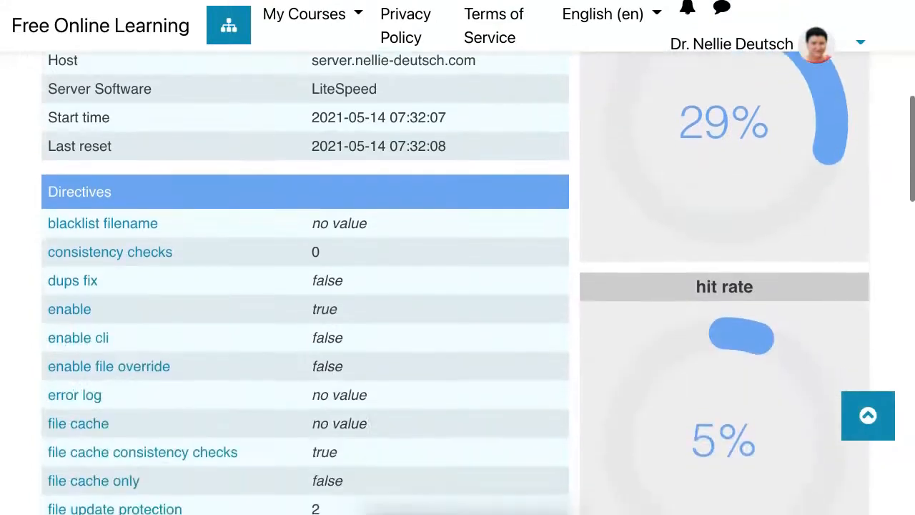
{"action": "scroll", "scroll_direction": "down", "scroll_amount": 3}
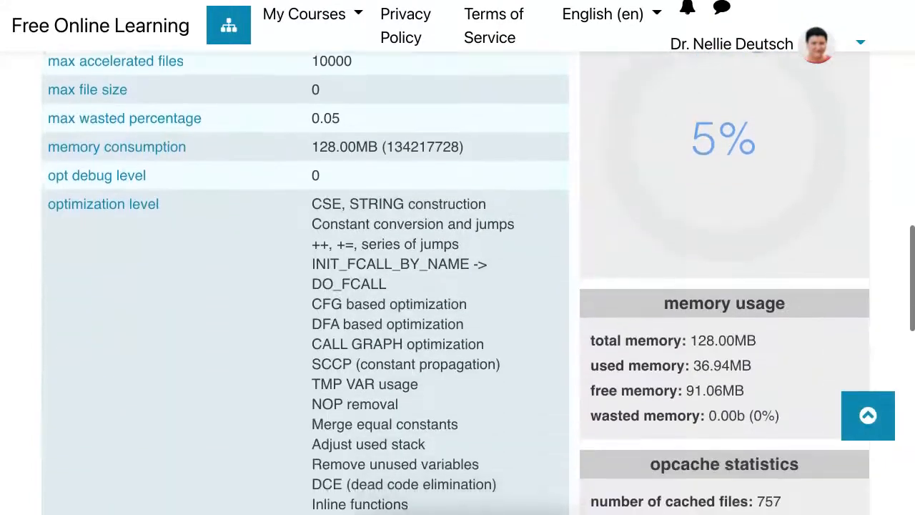
{"action": "scroll", "scroll_direction": "down", "scroll_amount": 3}
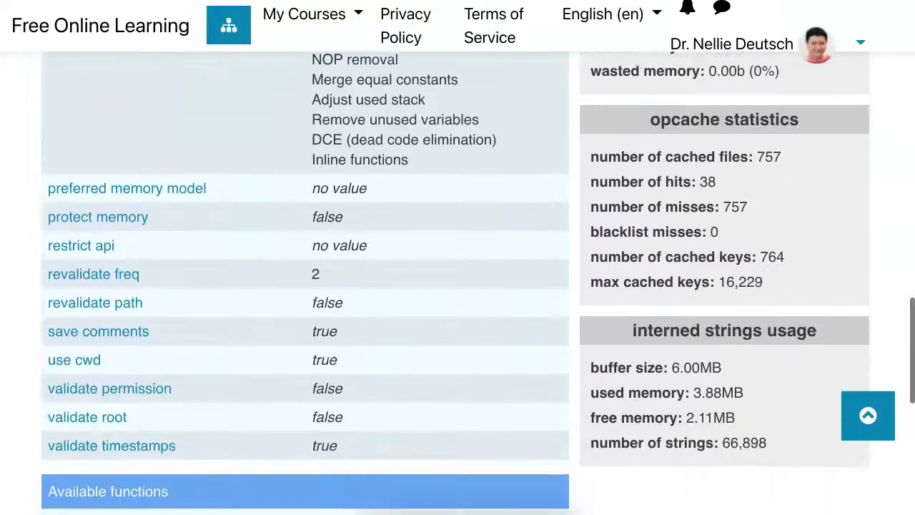
{"action": "scroll", "scroll_direction": "down", "scroll_amount": 3}
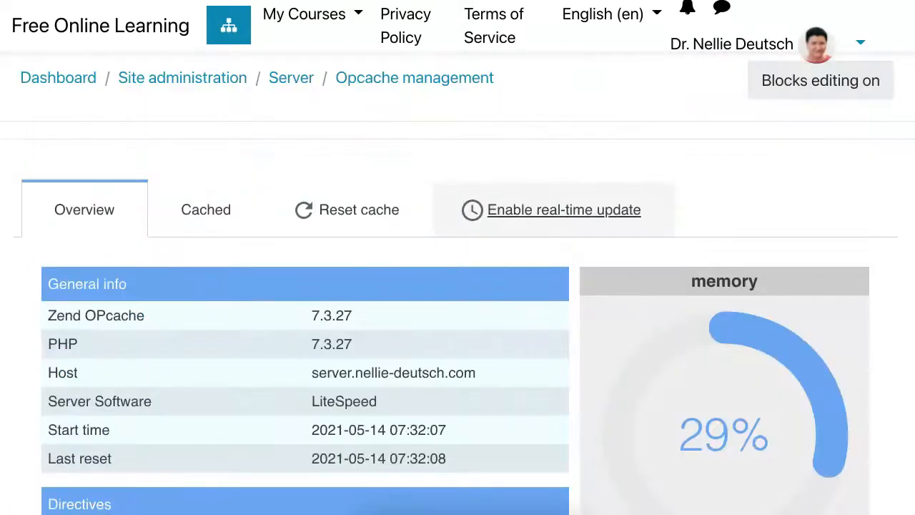
Enable real-time statistics update and review the list of 759 cached script files.
{"action": "left_click", "coordinate": [564, 209]}
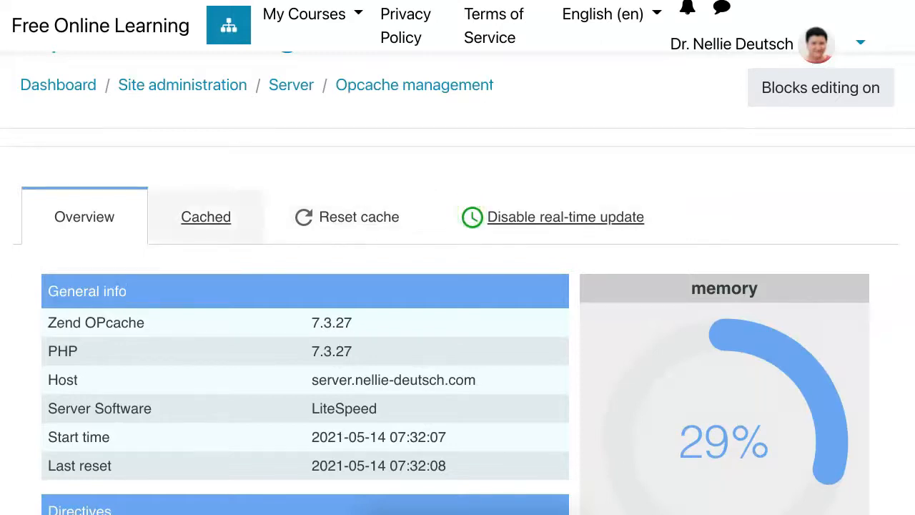
{"action": "left_click", "coordinate": [206, 217]}
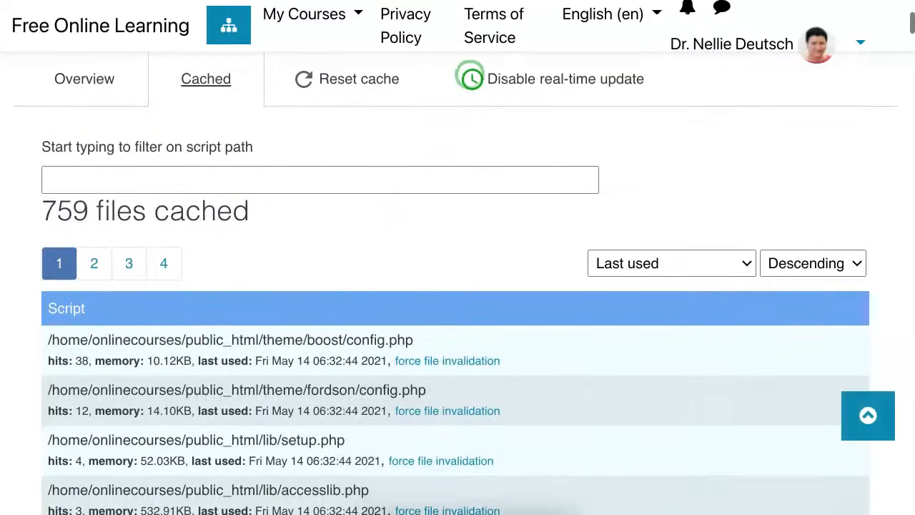
{"action": "scroll", "scroll_direction": "down", "scroll_amount": 3}
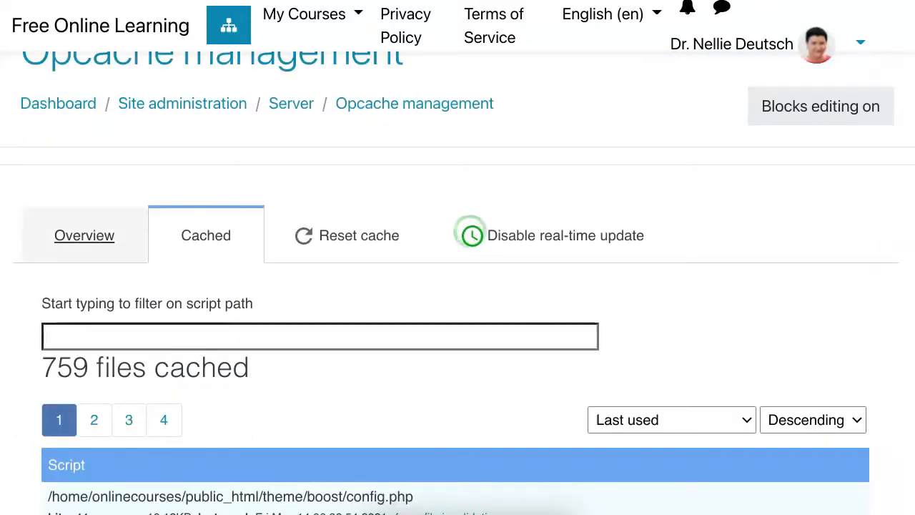
Return to the Overview statistics and review the general cache info.
{"action": "left_click", "coordinate": [83, 234]}
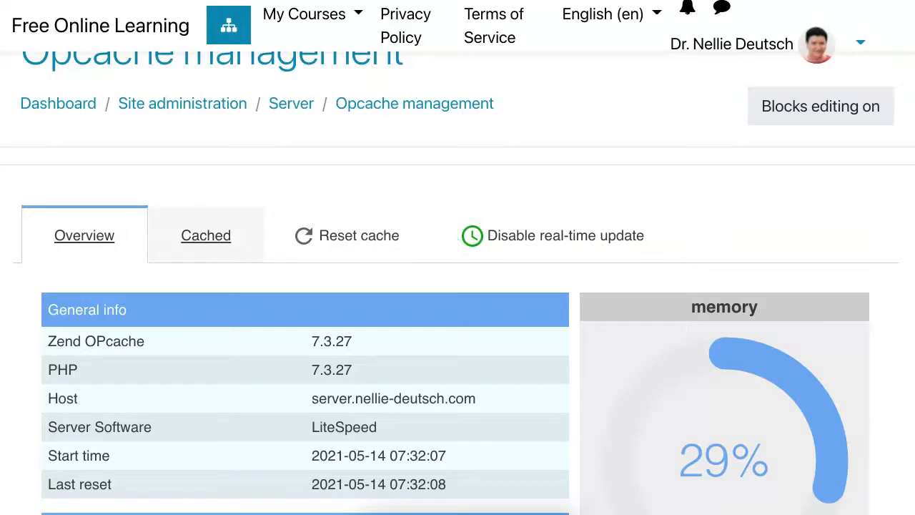
{"action": "scroll", "scroll_direction": "down", "scroll_amount": 3}
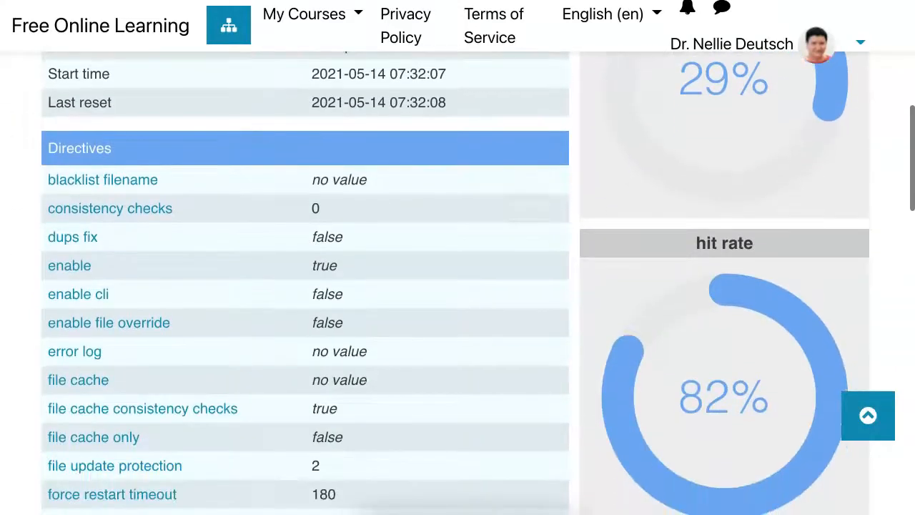